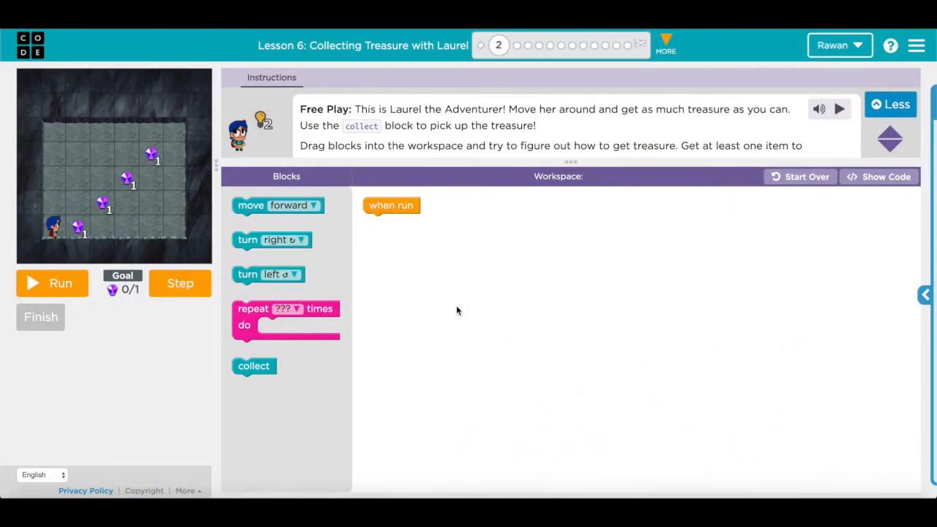
pyautogui.moveTo(395, 314)
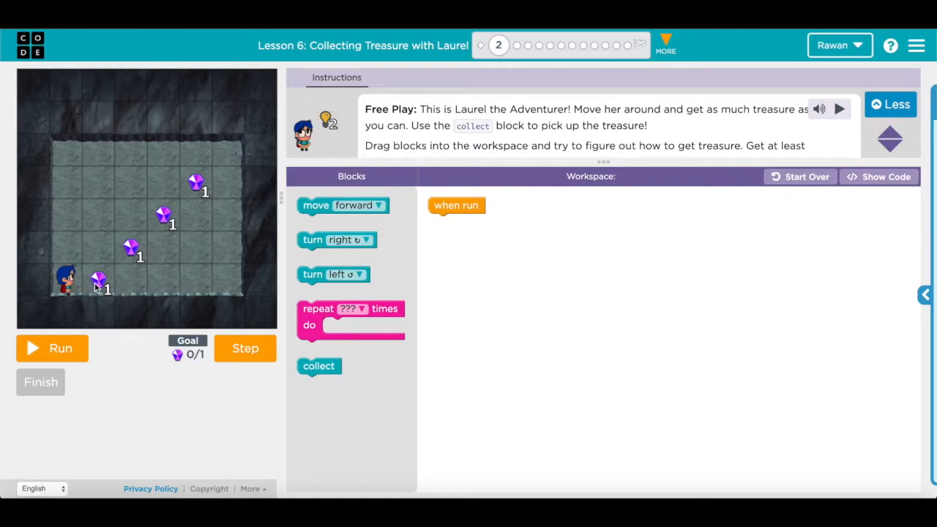
pyautogui.moveTo(182, 221)
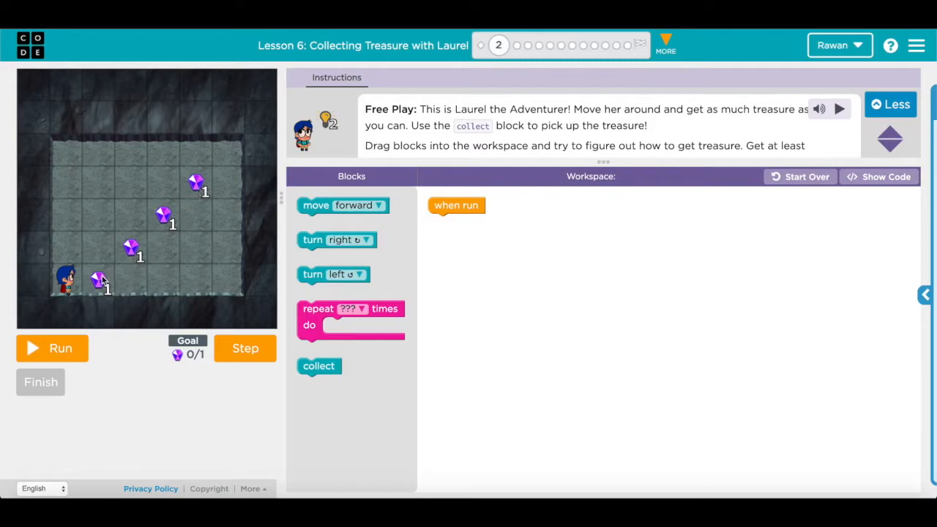
pyautogui.moveTo(103, 255)
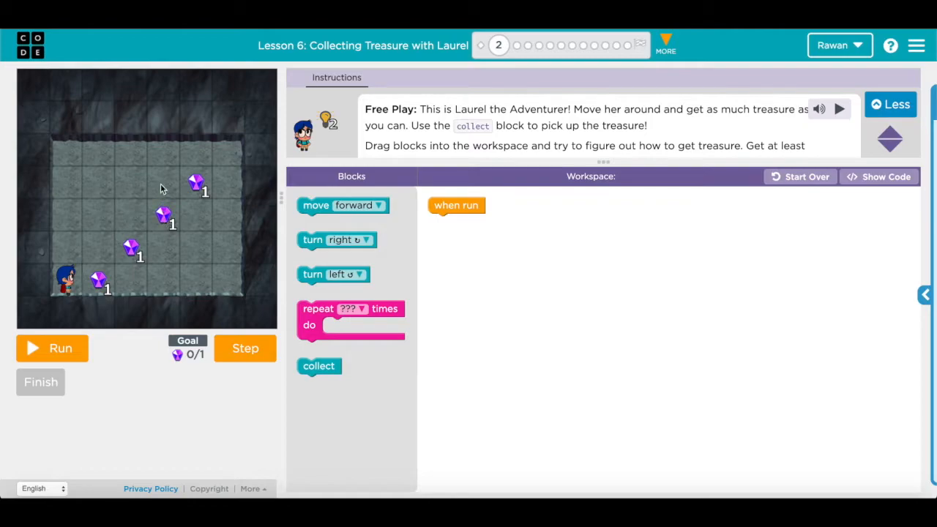
pyautogui.moveTo(85, 293)
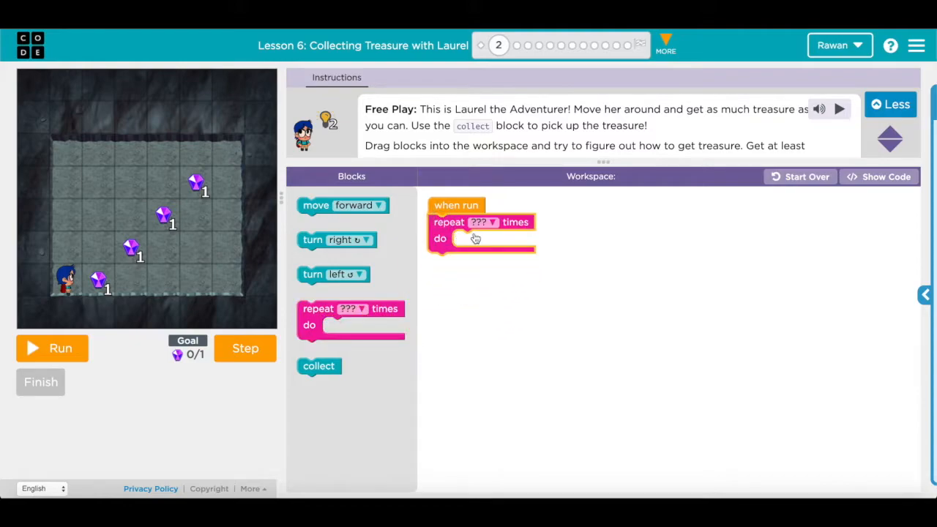
# Set the loop to repeat 4 times and detach it from when run
pyautogui.click(478, 222)
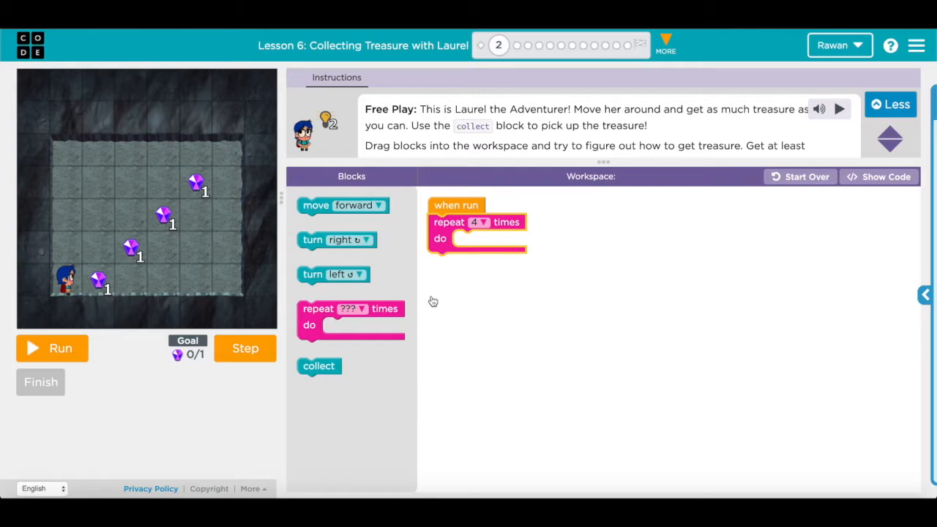
pyautogui.moveTo(476, 231); pyautogui.dragTo(696, 231)
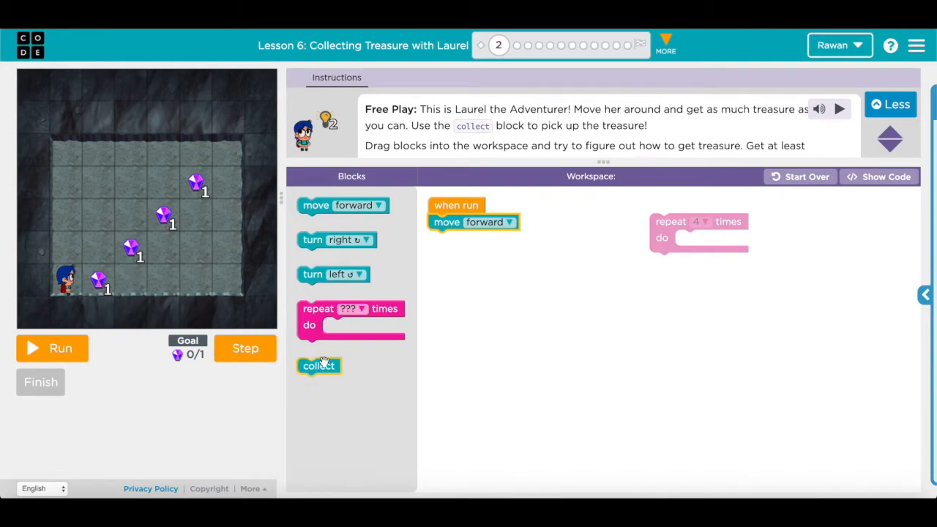
# Add collect, turn left and move forward after the first move, then run to collect the treasure
pyautogui.moveTo(319, 366); pyautogui.dragTo(450, 240)
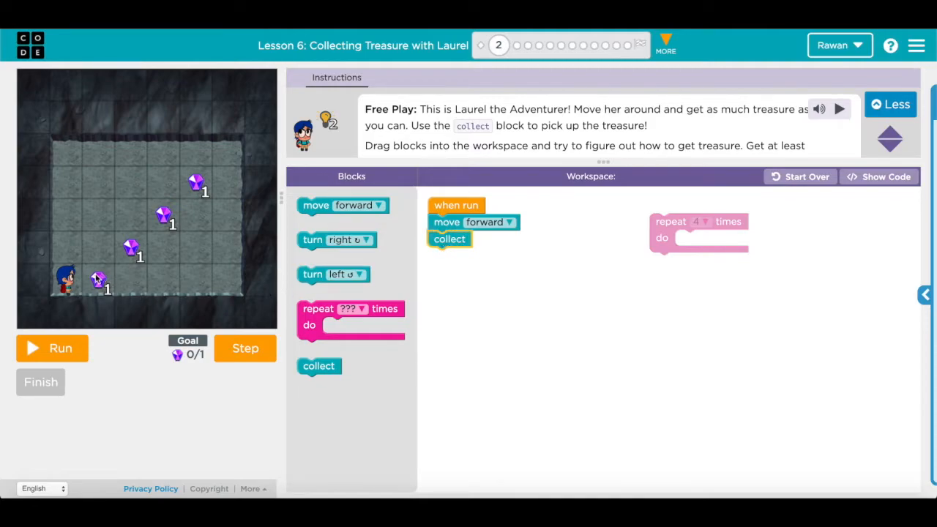
pyautogui.moveTo(106, 286)
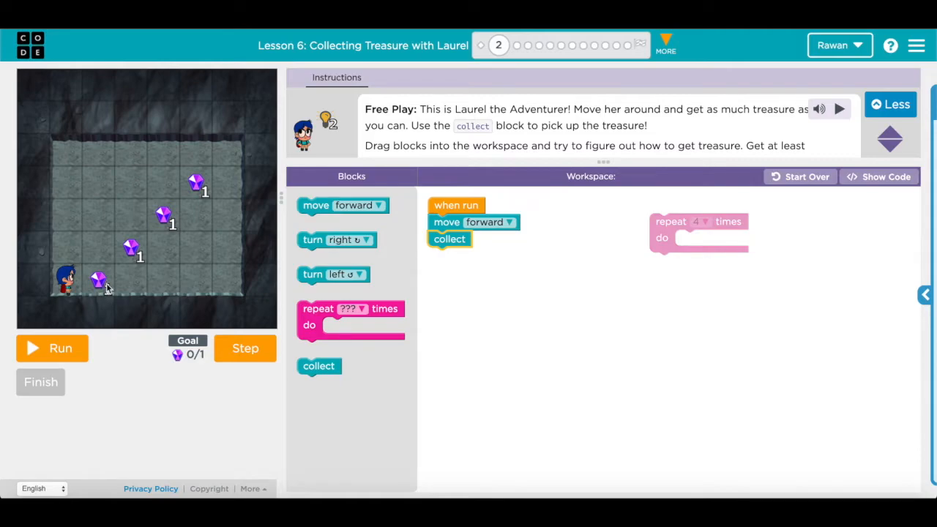
pyautogui.moveTo(126, 284)
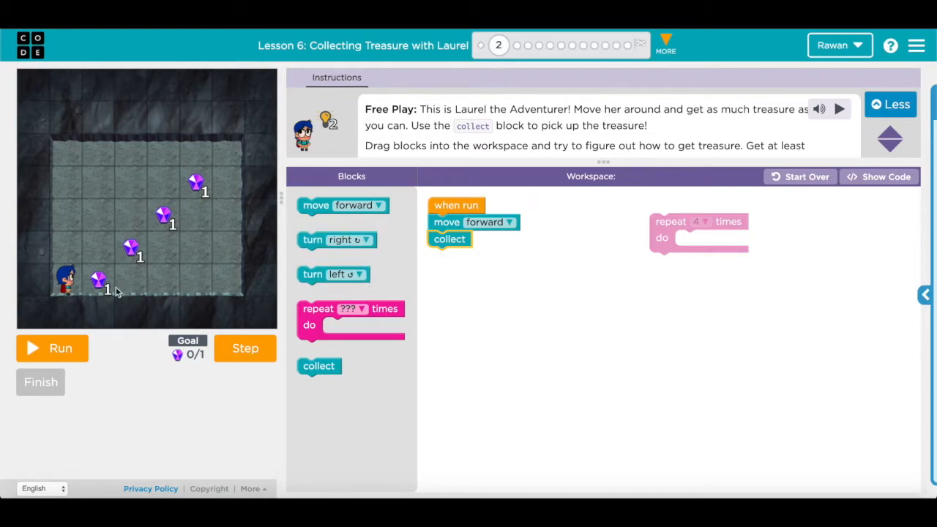
pyautogui.moveTo(334, 274); pyautogui.dragTo(482, 262)
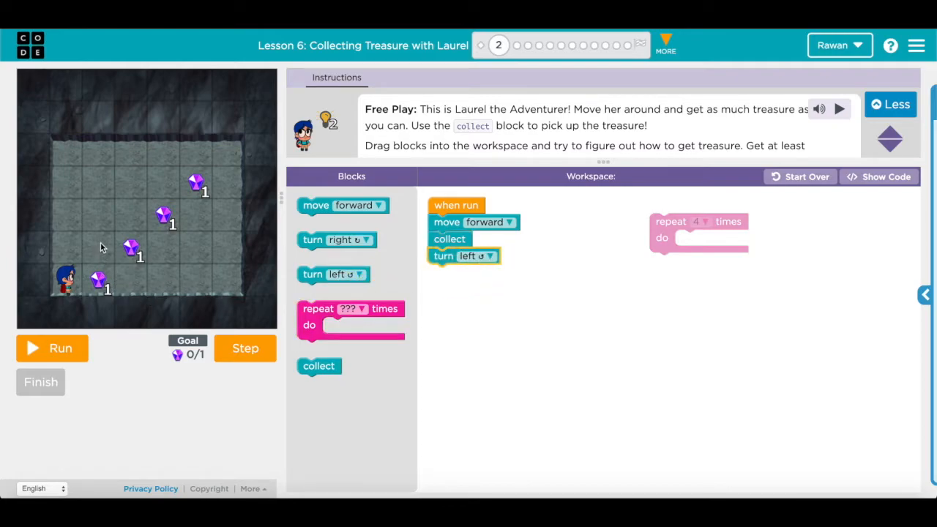
pyautogui.moveTo(342, 205); pyautogui.dragTo(468, 280)
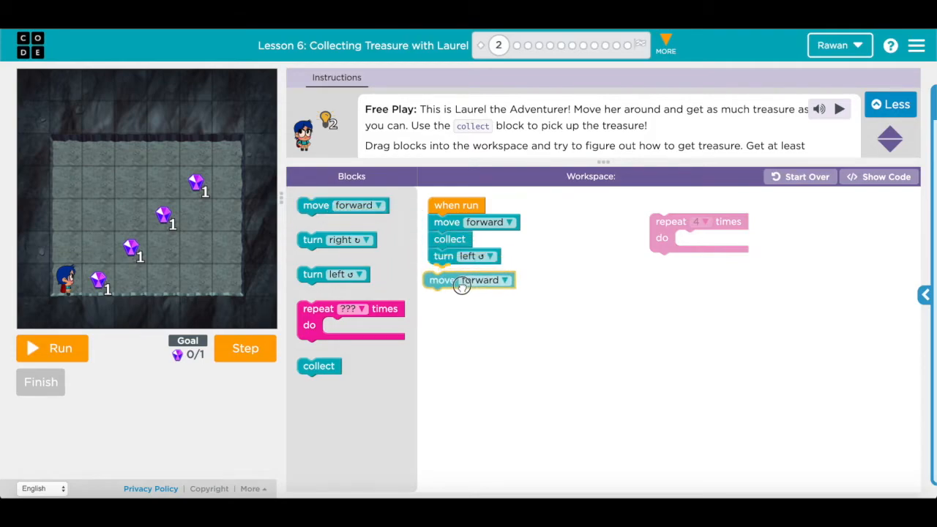
pyautogui.moveTo(468, 280); pyautogui.dragTo(475, 272)
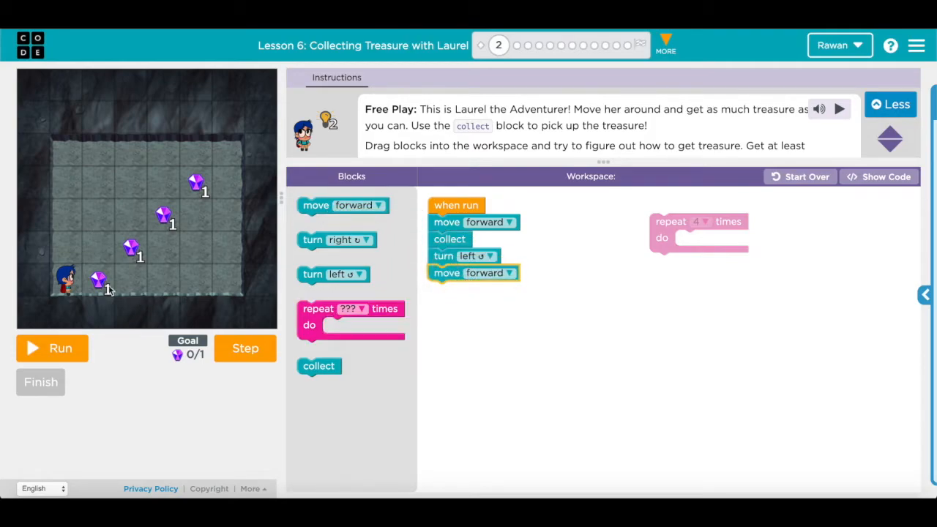
pyautogui.click(53, 348)
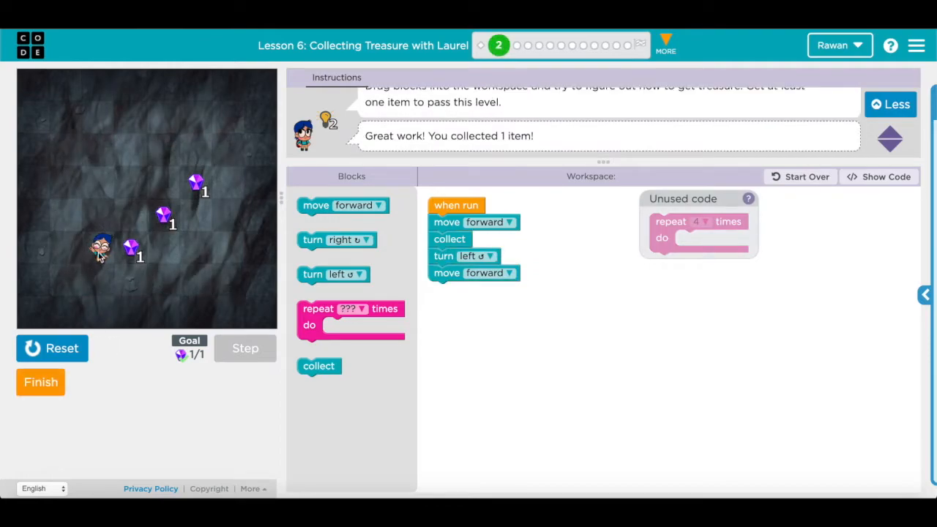
pyautogui.moveTo(111, 265)
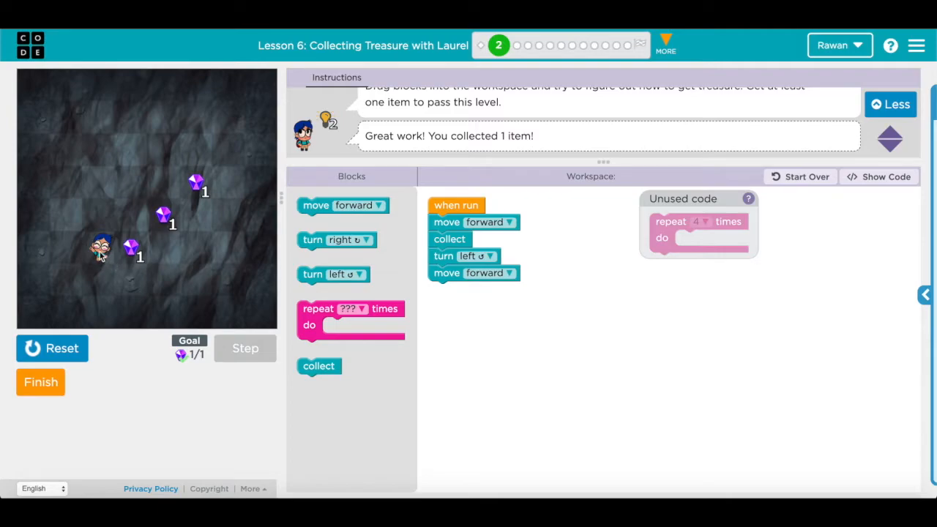
pyautogui.moveTo(126, 261)
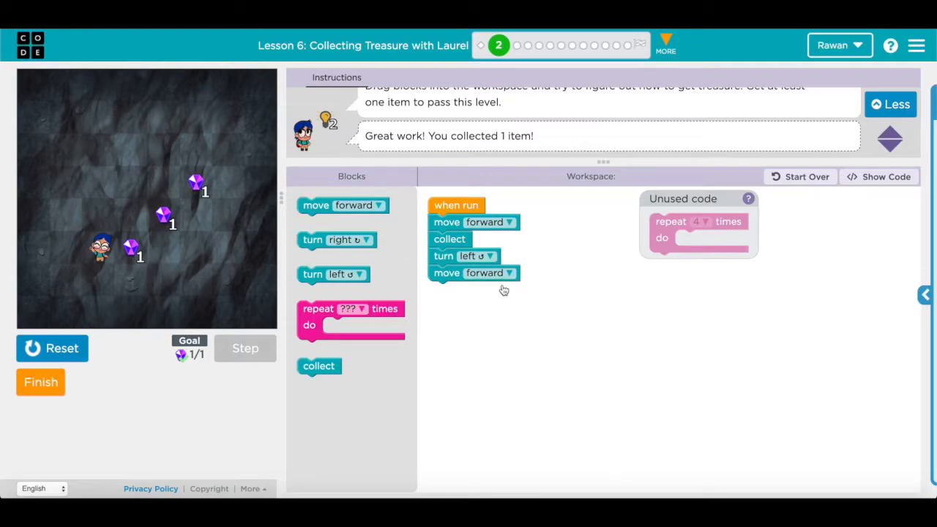
# Add a turn right after the second move forward
pyautogui.moveTo(337, 240); pyautogui.dragTo(469, 293)
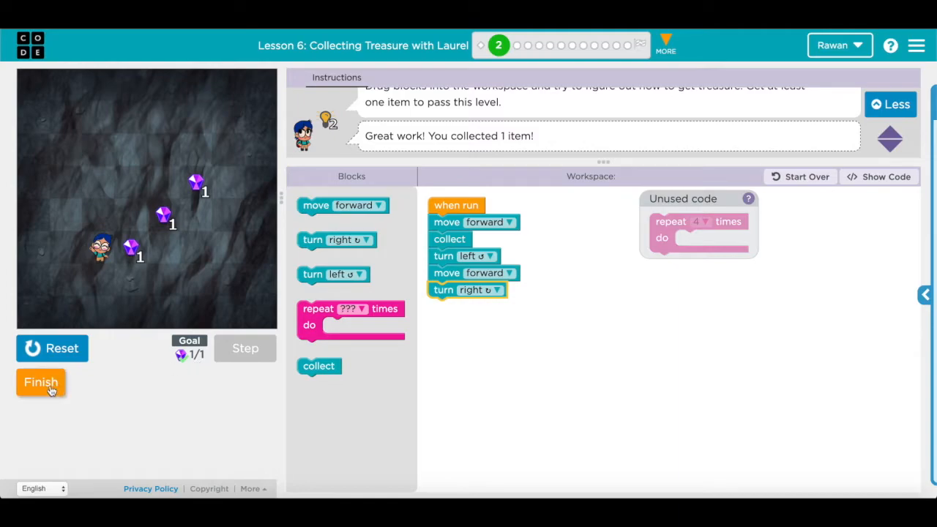
# Finish the puzzle, view the JavaScript code, and continue to puzzle 3
pyautogui.click(41, 381)
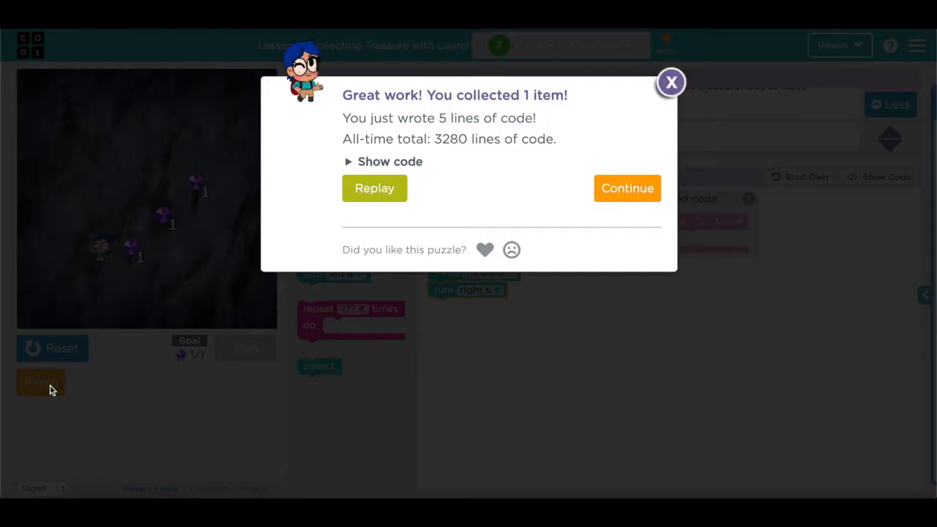
pyautogui.click(389, 161)
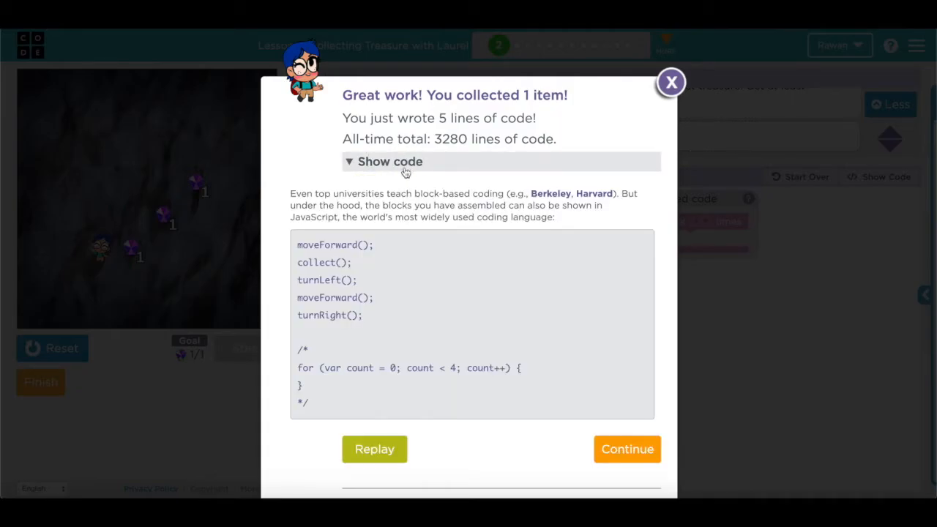
pyautogui.doubleClick(310, 217)
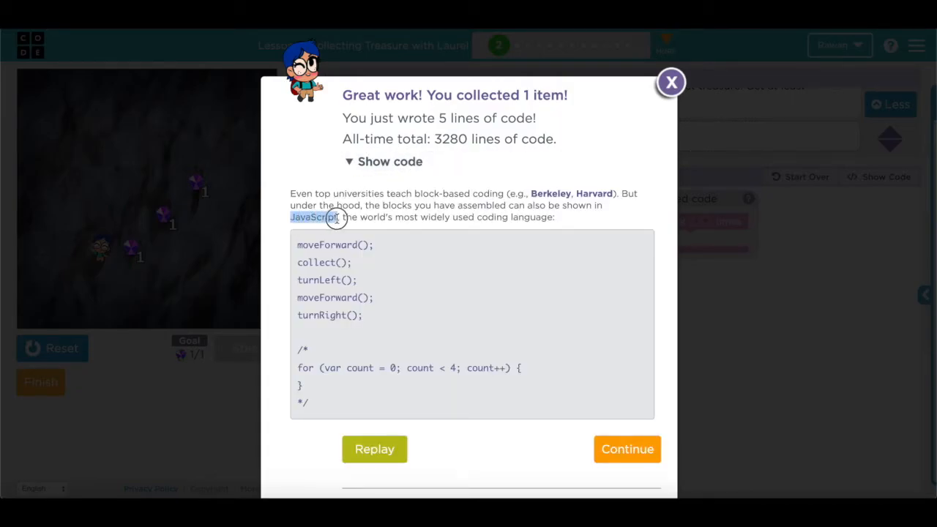
pyautogui.click(627, 448)
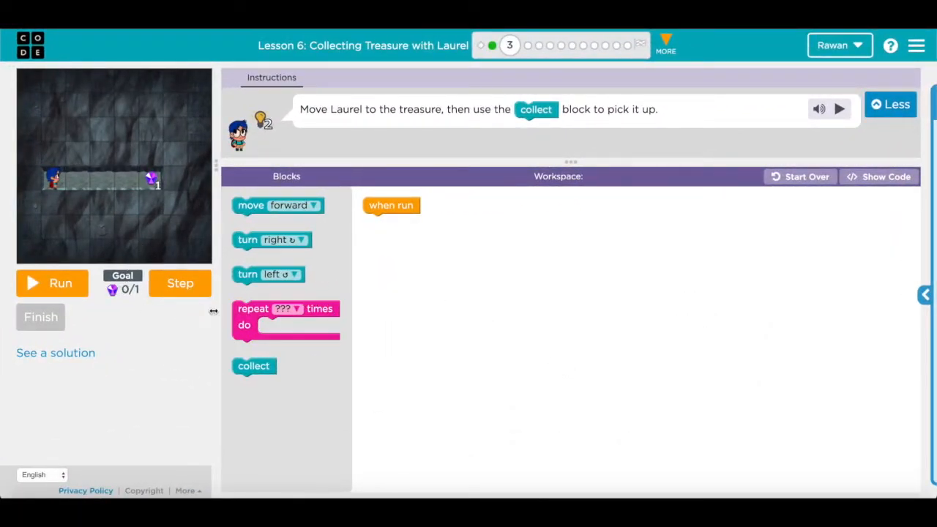
pyautogui.moveTo(196, 185)
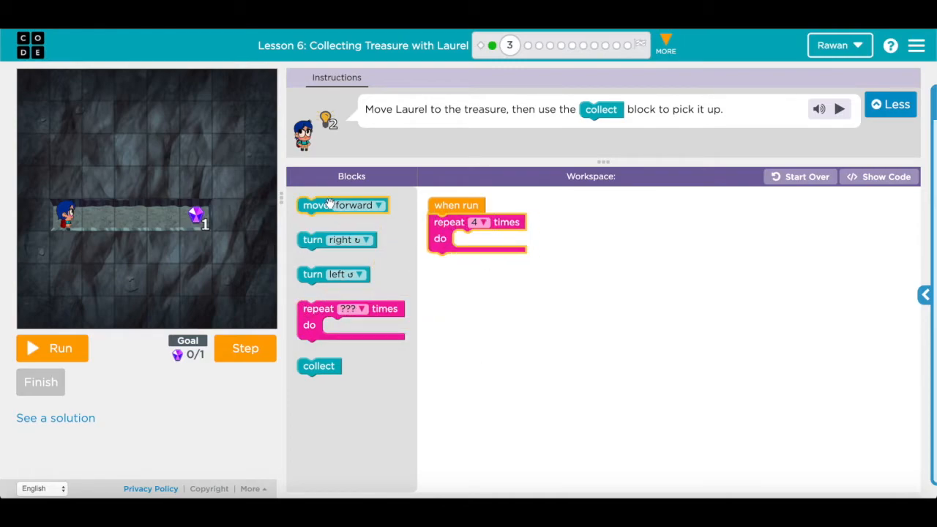
# Put move forward inside the repeat 4 loop, add collect after it, and run
pyautogui.moveTo(340, 205); pyautogui.dragTo(498, 238)
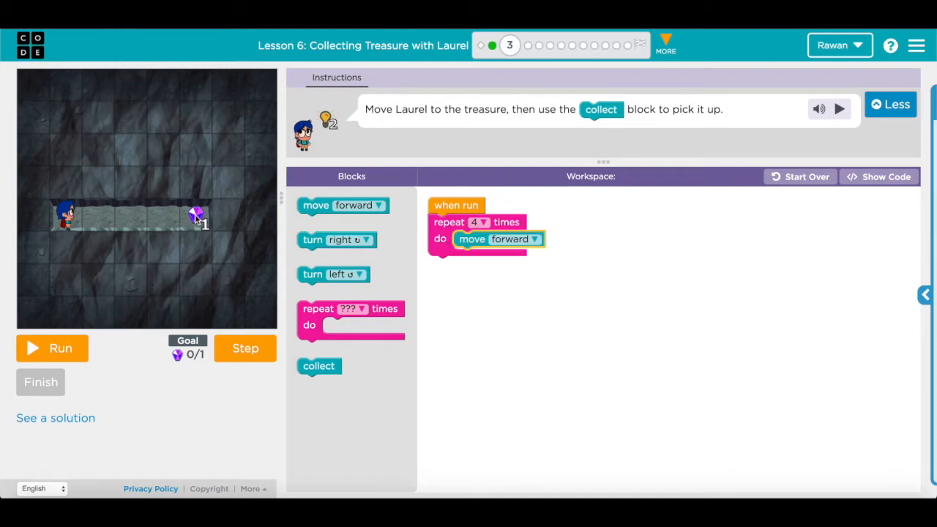
pyautogui.moveTo(320, 366); pyautogui.dragTo(449, 263)
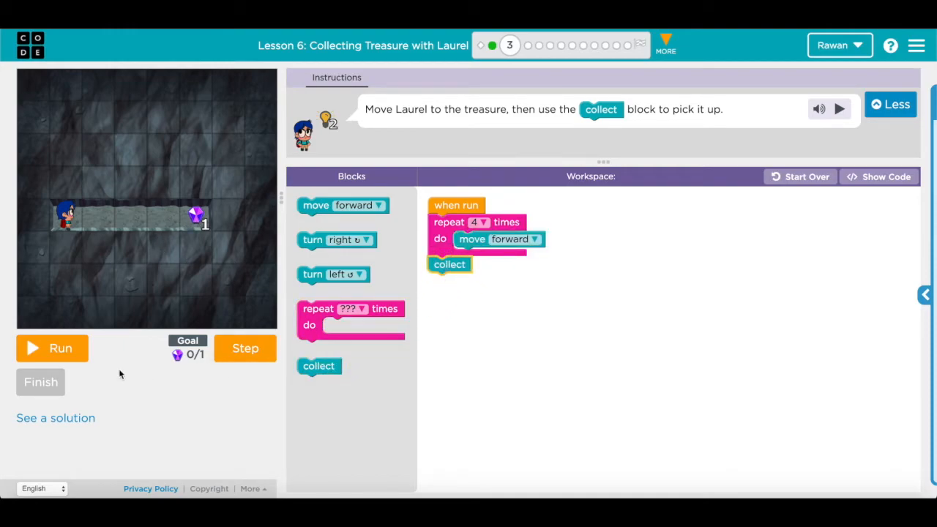
pyautogui.click(53, 349)
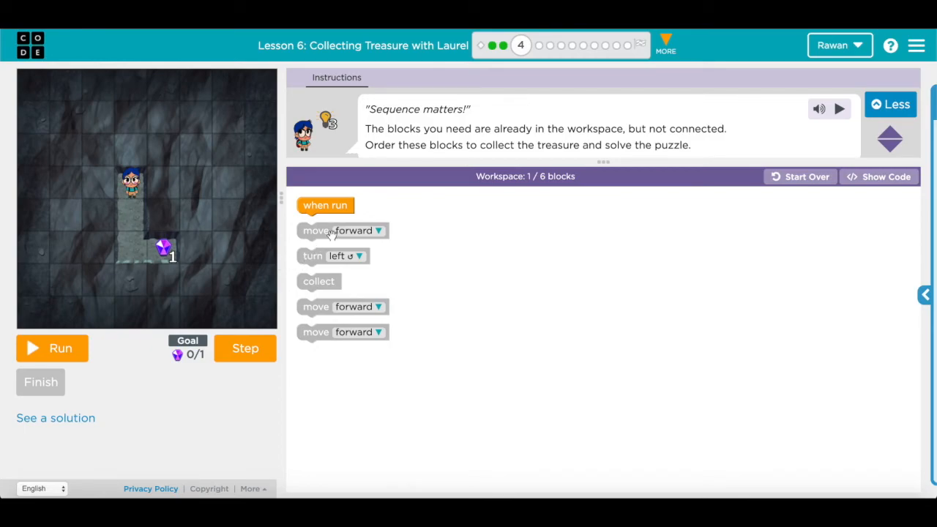
# Connect move forward, move forward, turn left, move forward and collect under when run
pyautogui.moveTo(337, 231); pyautogui.dragTo(349, 217)
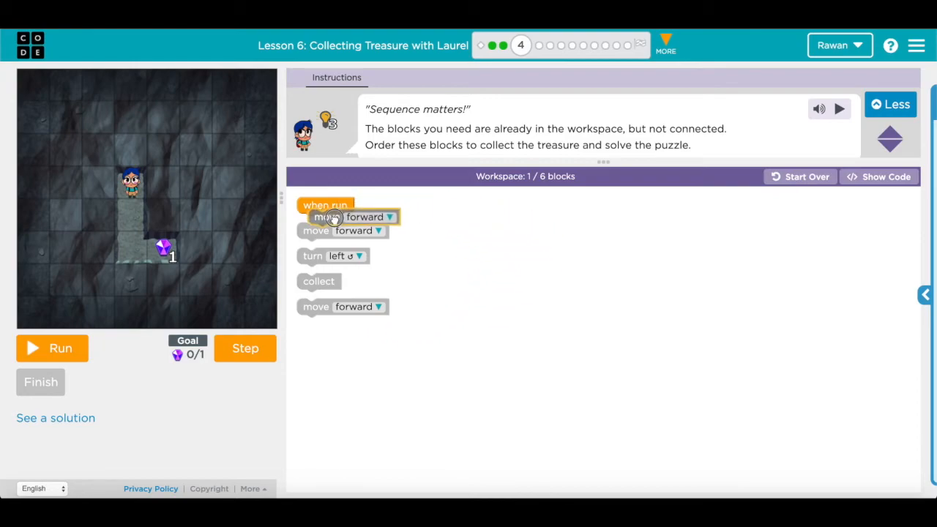
pyautogui.moveTo(344, 217); pyautogui.dragTo(340, 222)
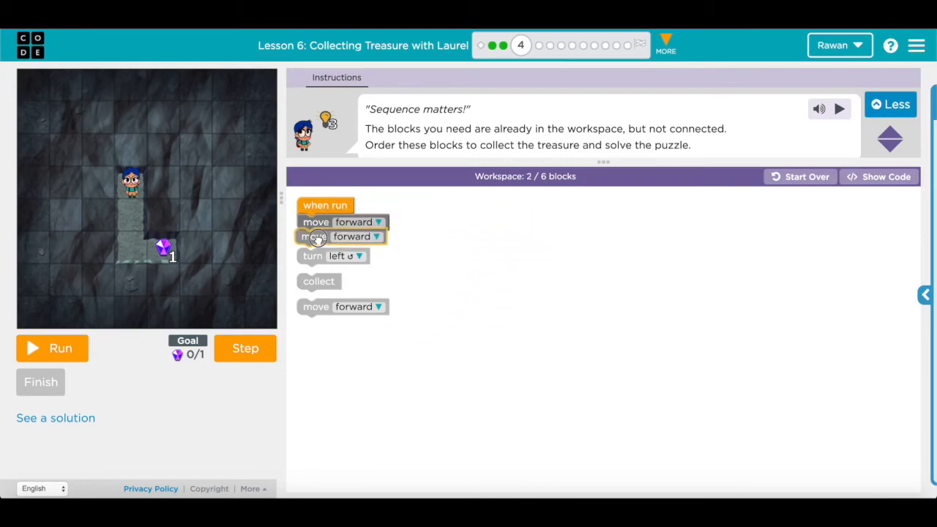
pyautogui.moveTo(340, 236); pyautogui.dragTo(340, 238)
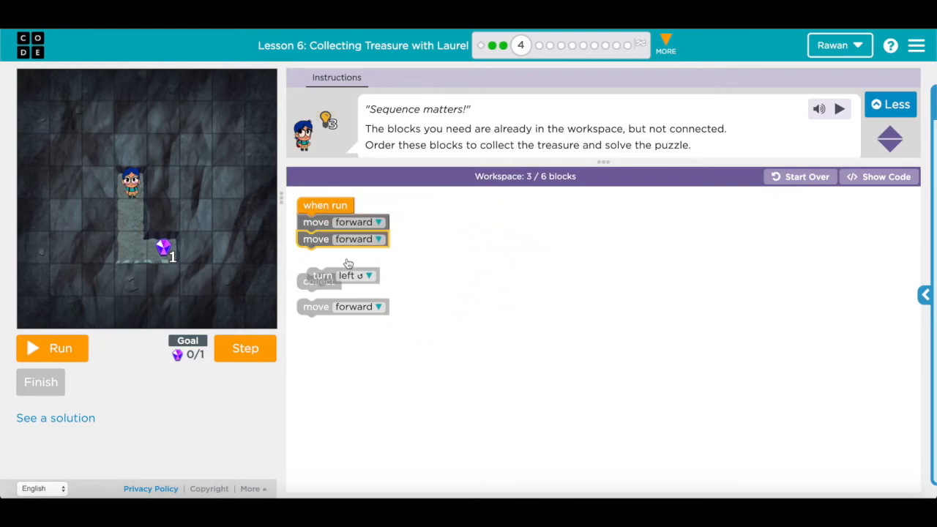
pyautogui.moveTo(176, 271)
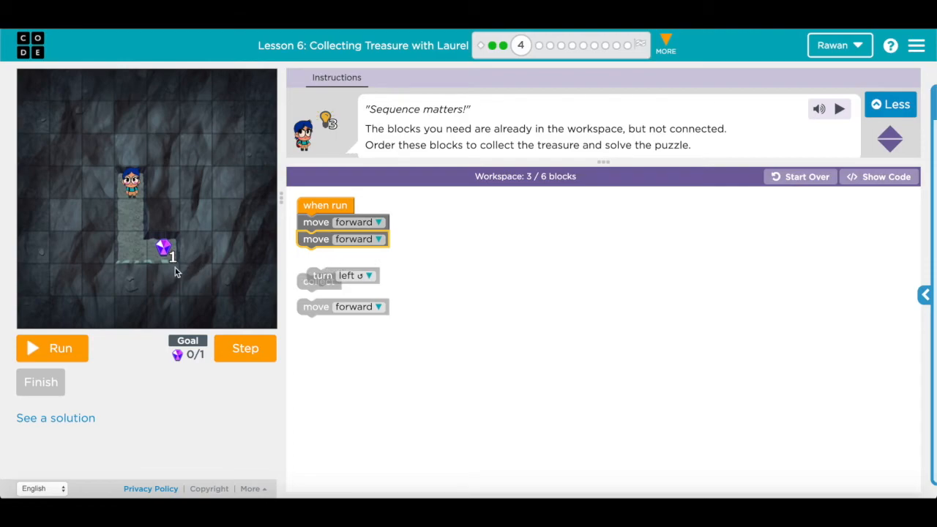
pyautogui.moveTo(388, 282)
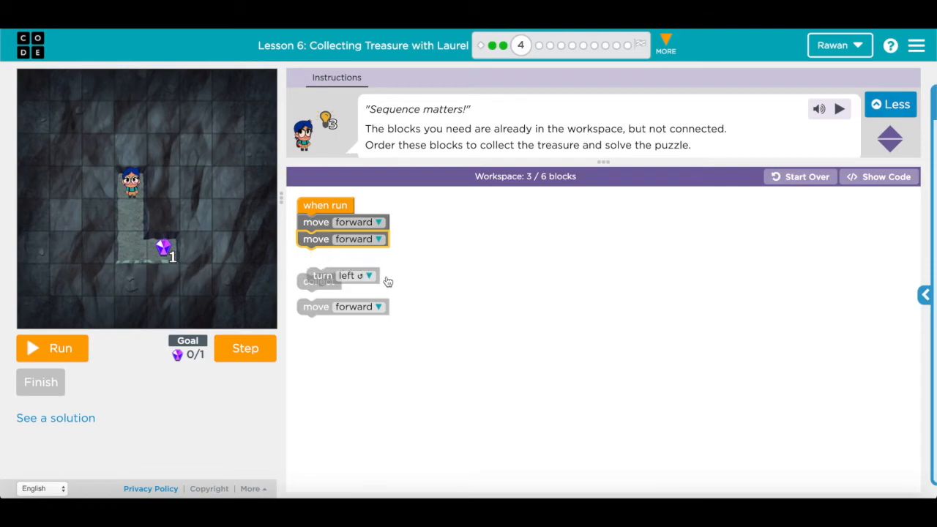
pyautogui.moveTo(343, 275); pyautogui.dragTo(333, 254)
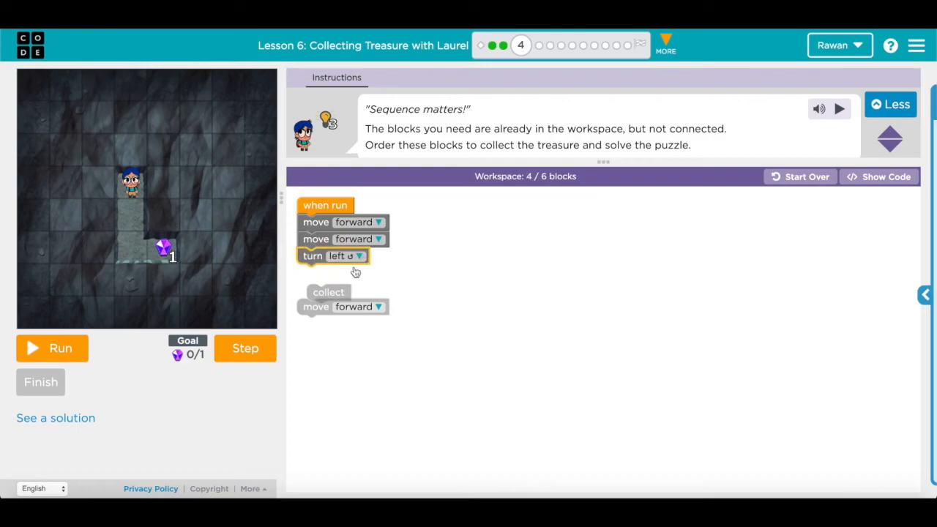
pyautogui.moveTo(343, 306); pyautogui.dragTo(342, 271)
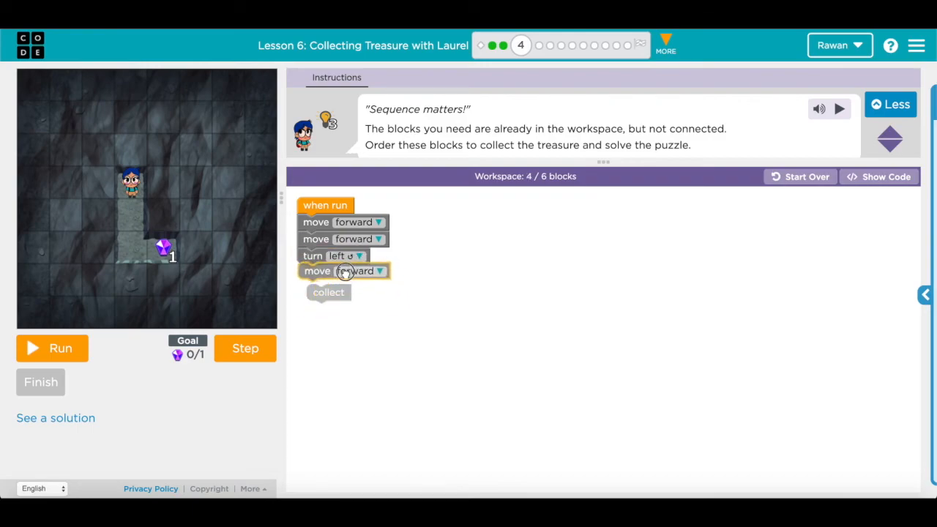
pyautogui.moveTo(328, 293); pyautogui.dragTo(319, 290)
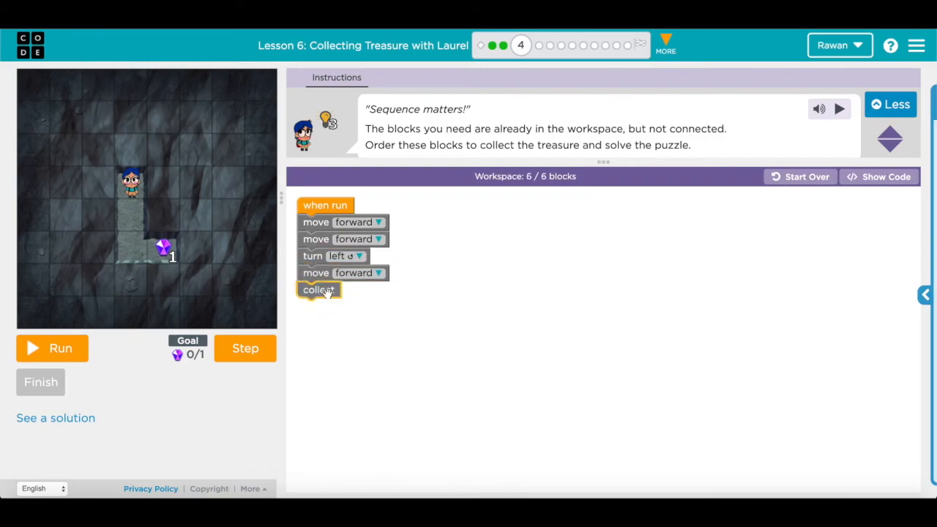